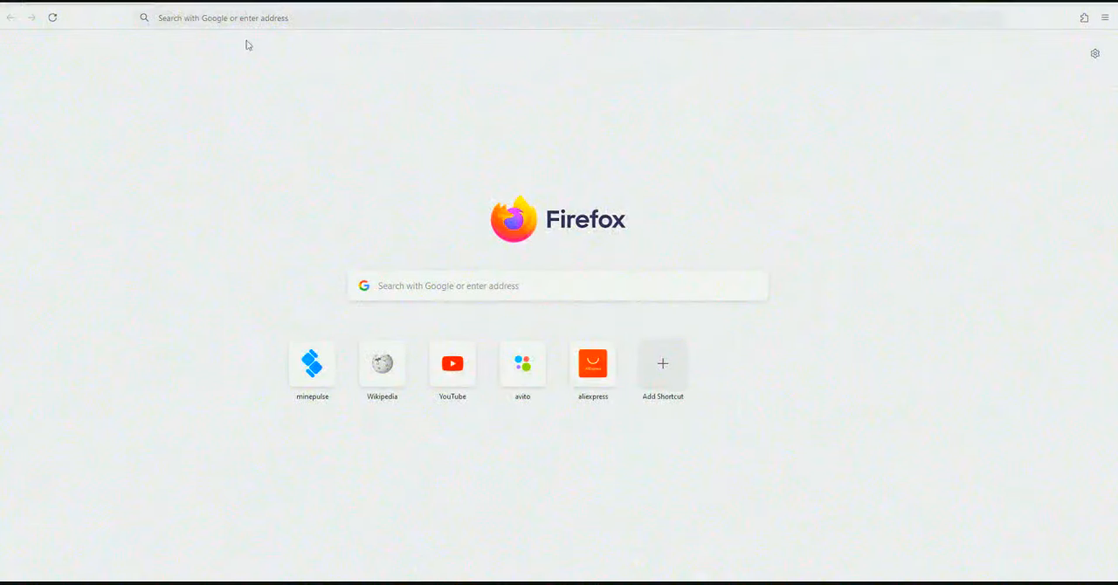
Navigate Firefox to Minepulse.io to load the MinePulse homepage
type("Minepulse.io")
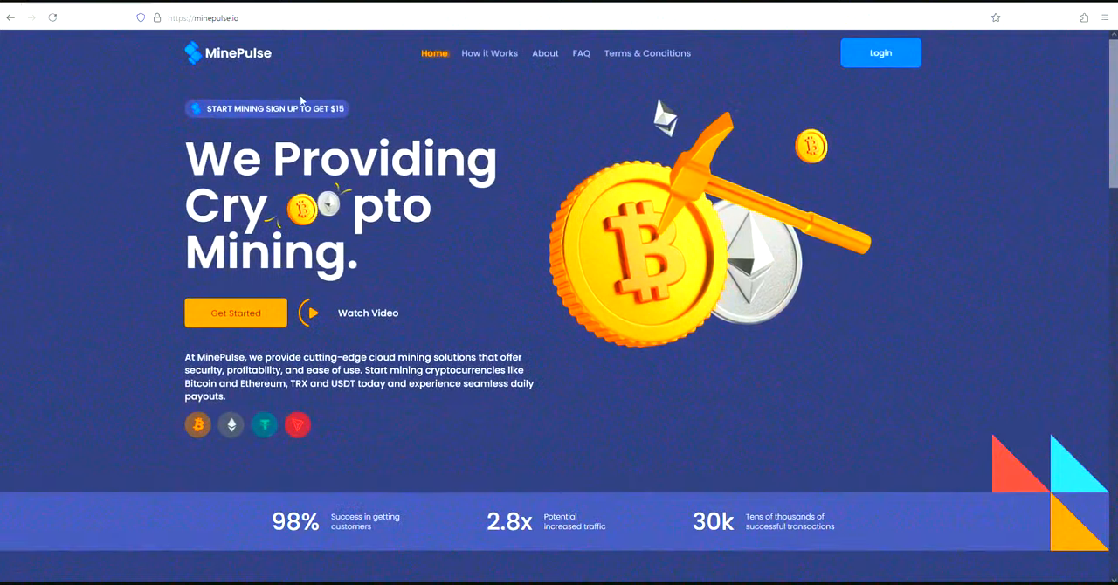
mouse_move(552, 207)
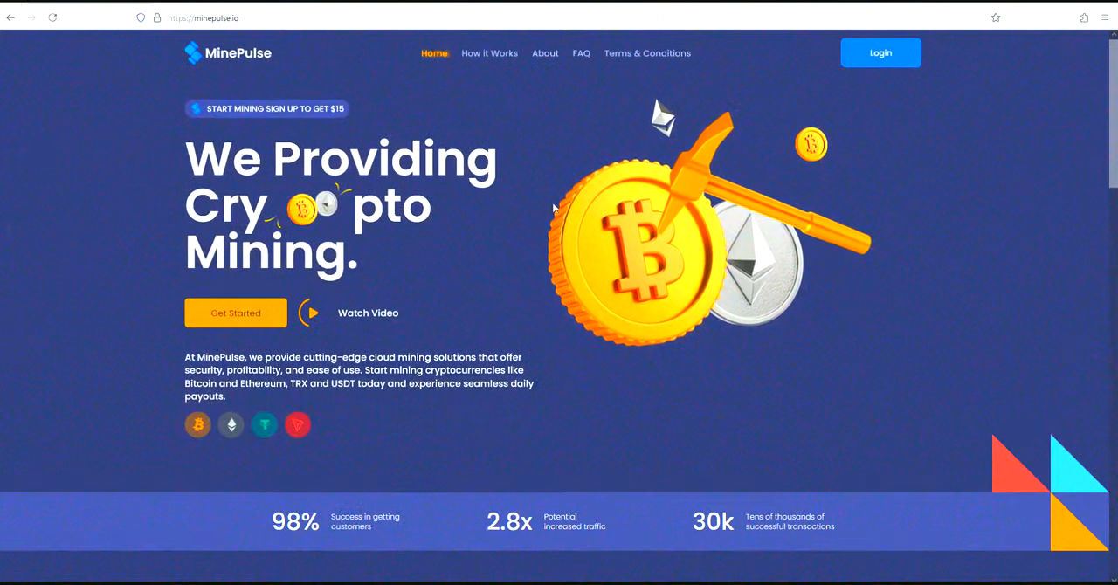
scroll("down", 3)
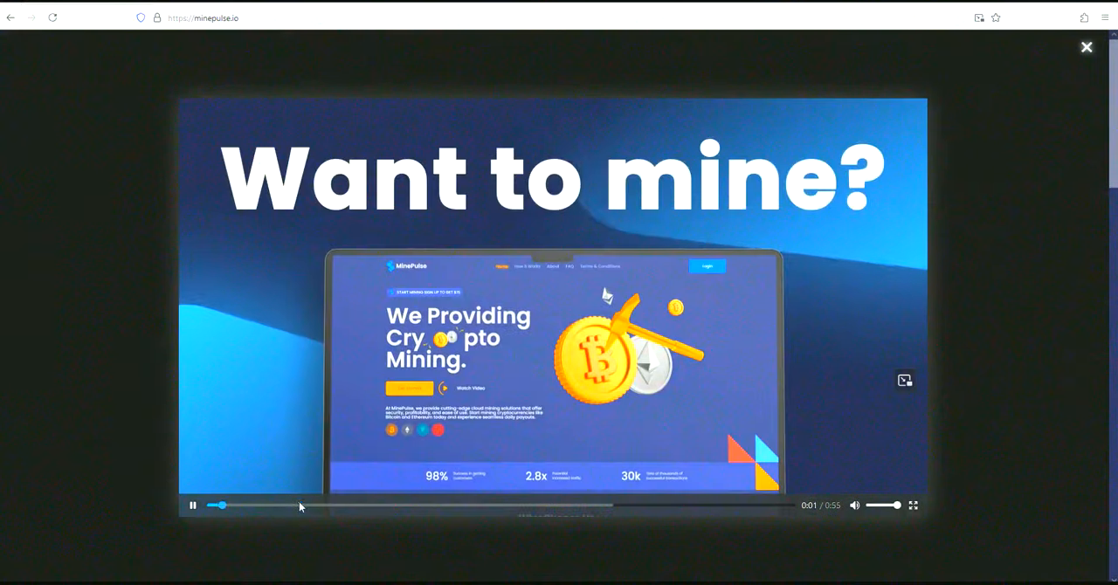
left_click(1087, 46)
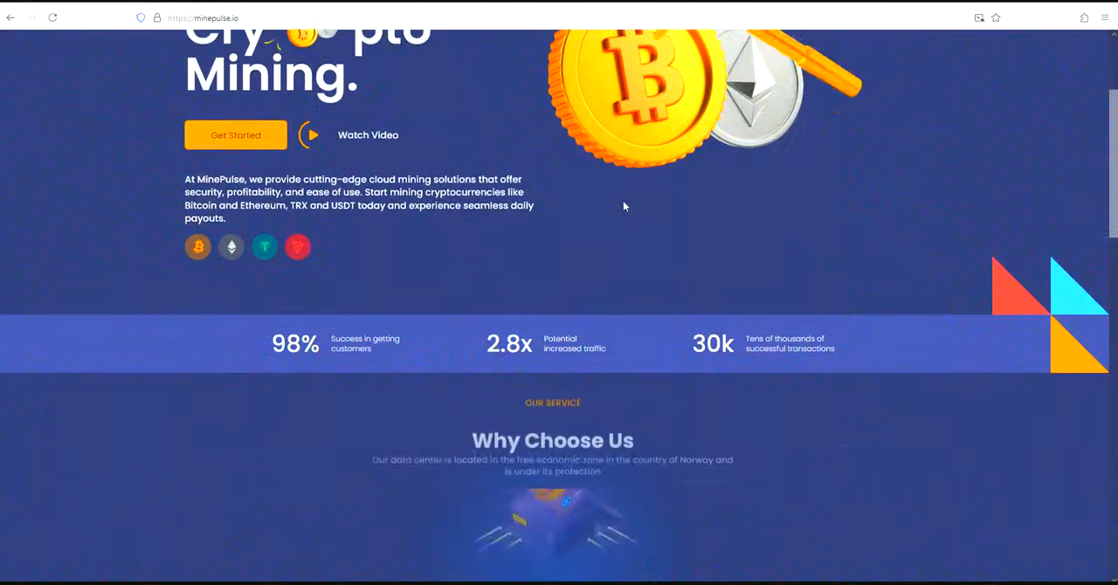
scroll("down", 3)
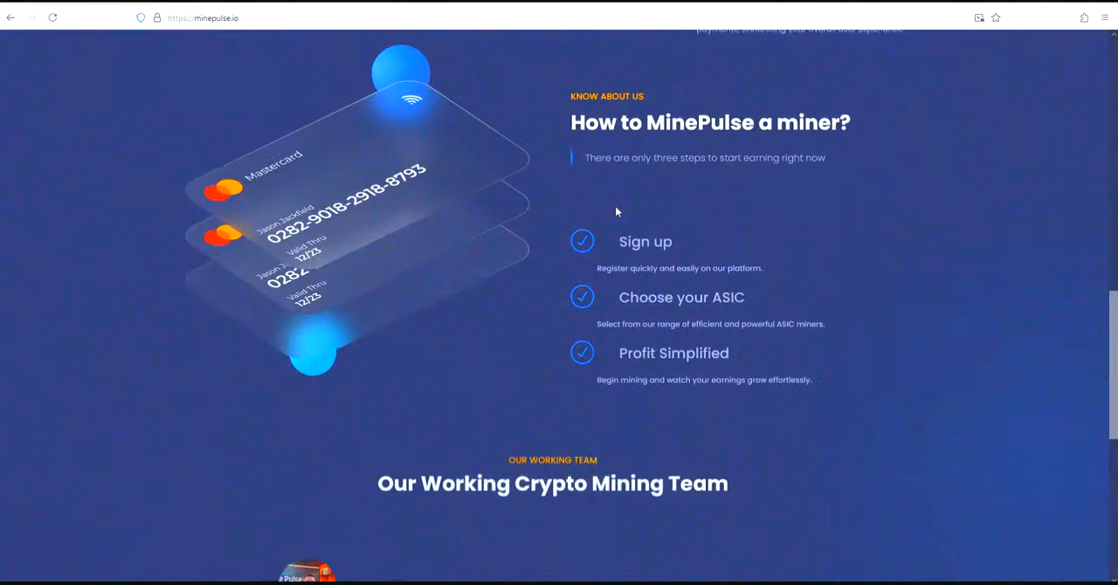
scroll("down", 3)
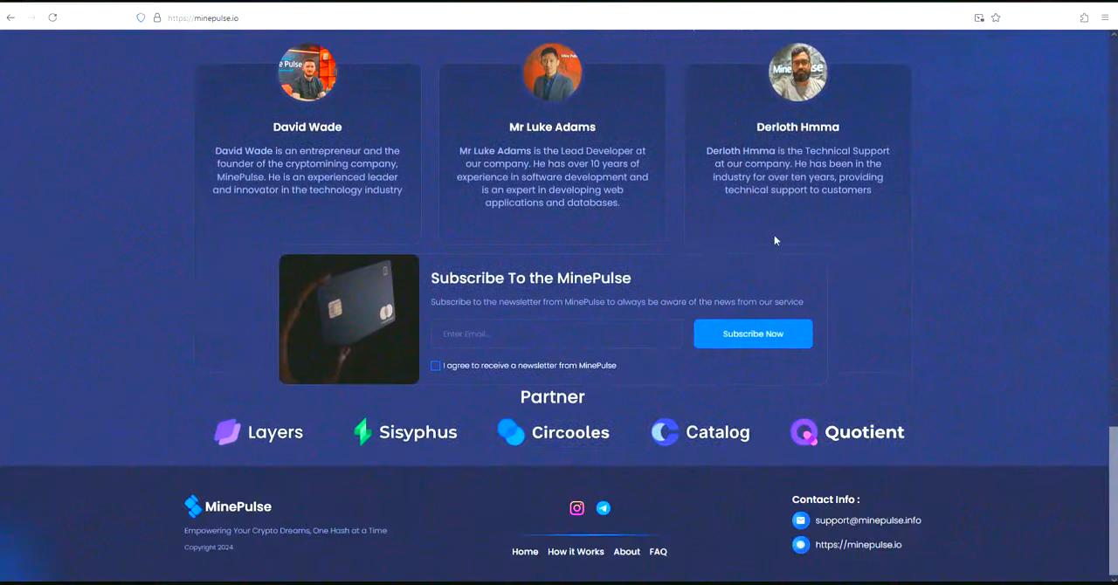
scroll("up", 3)
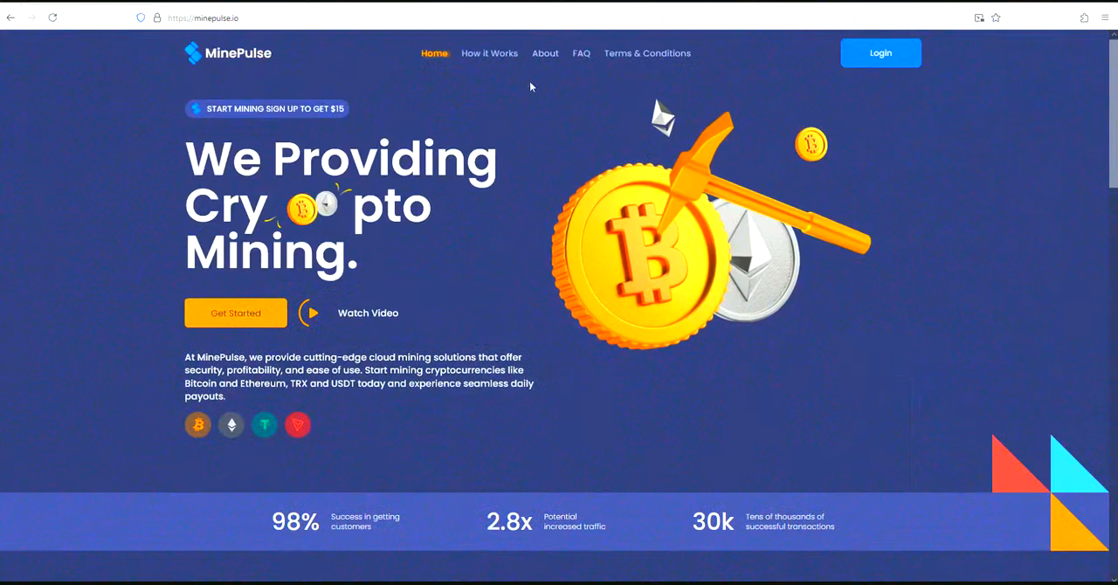
View the How It Works page, then scroll through the About us page and back up
left_click(489, 52)
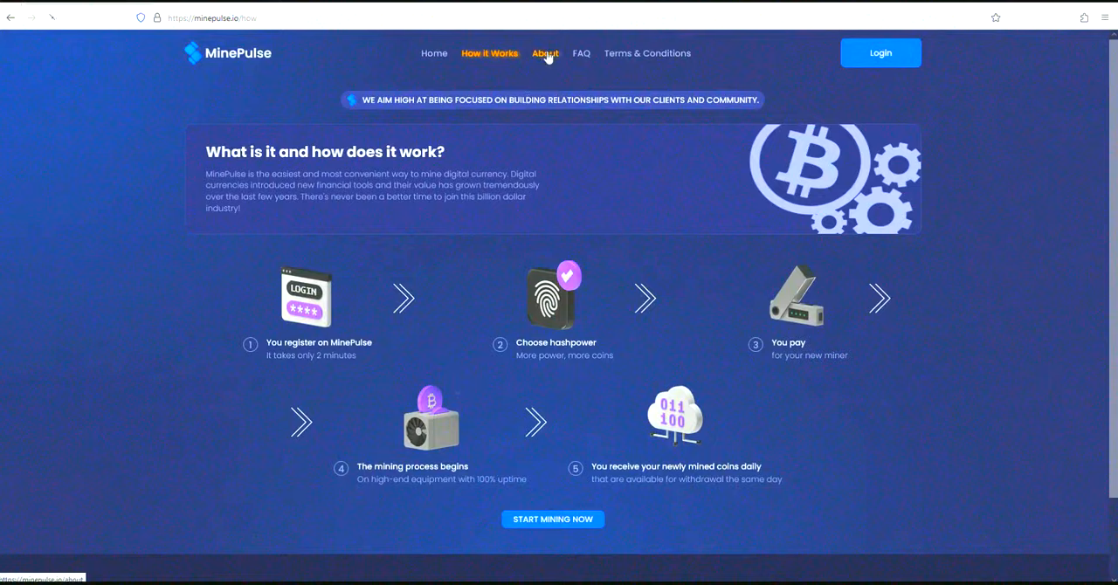
left_click(545, 53)
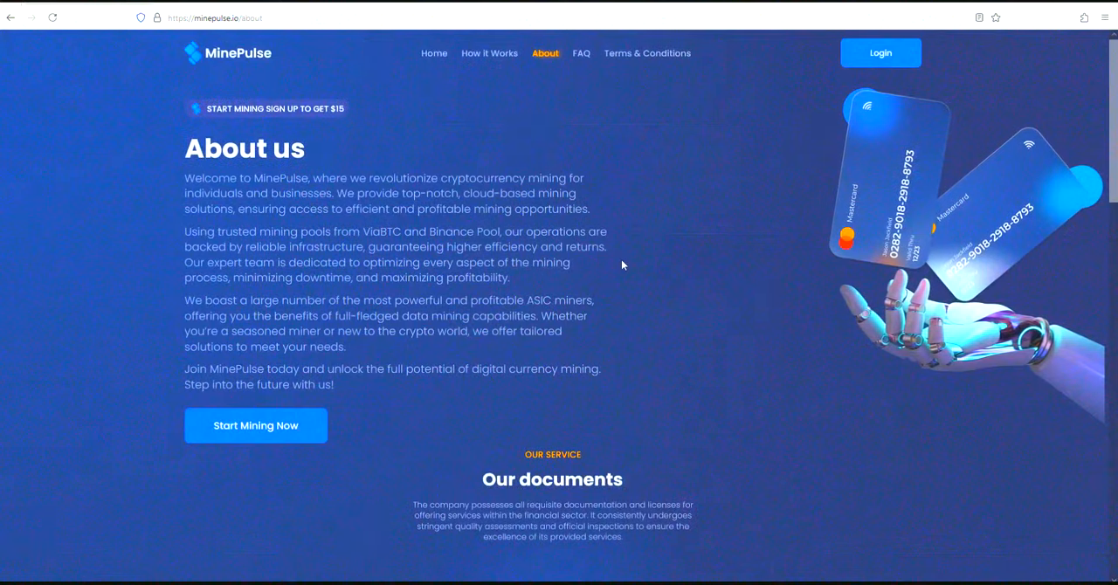
scroll("down", 3)
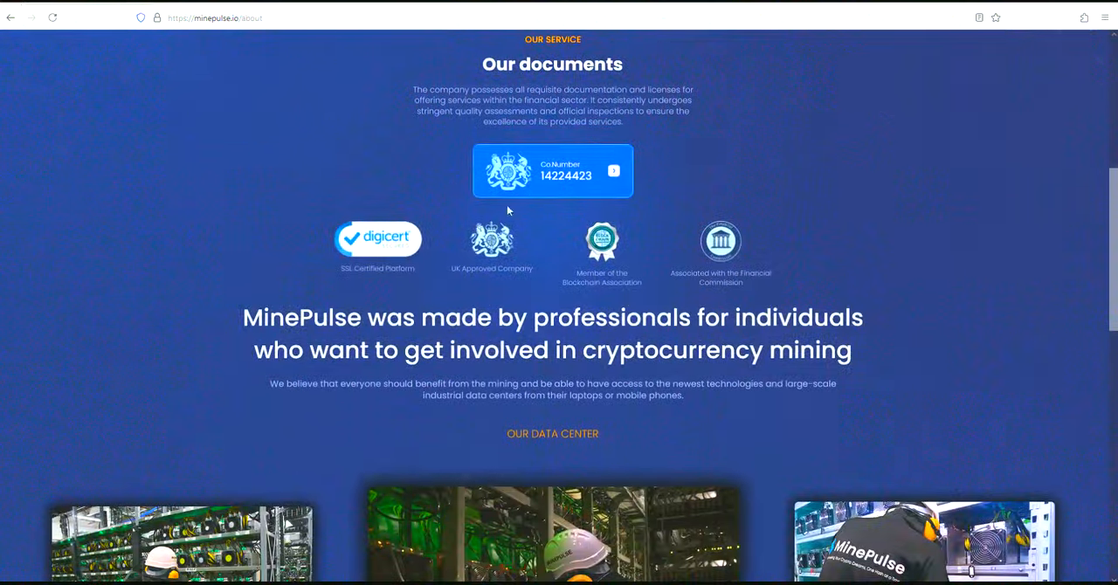
scroll("down", 3)
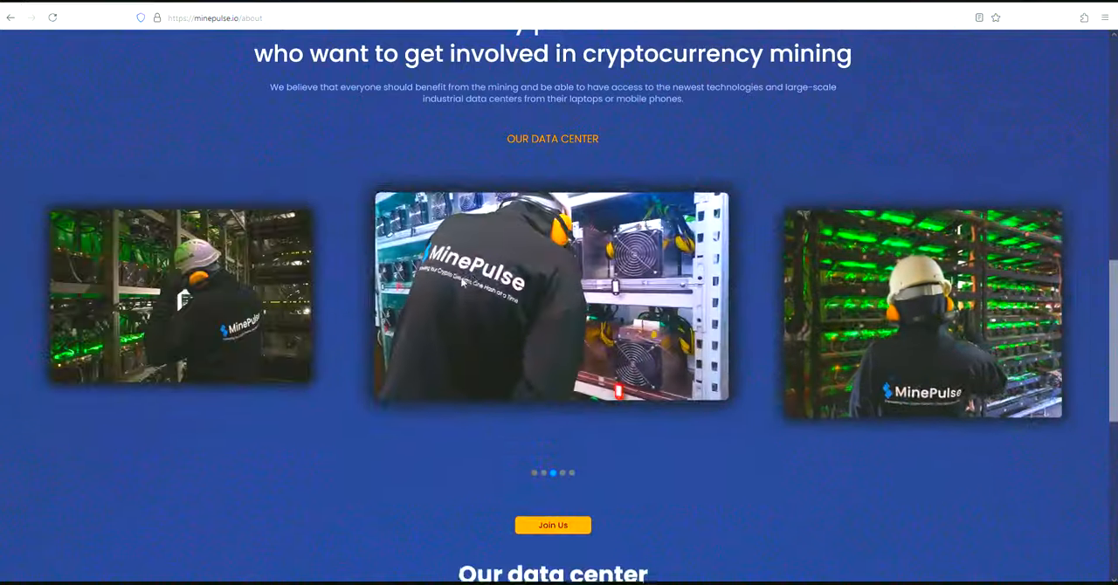
scroll("down", 3)
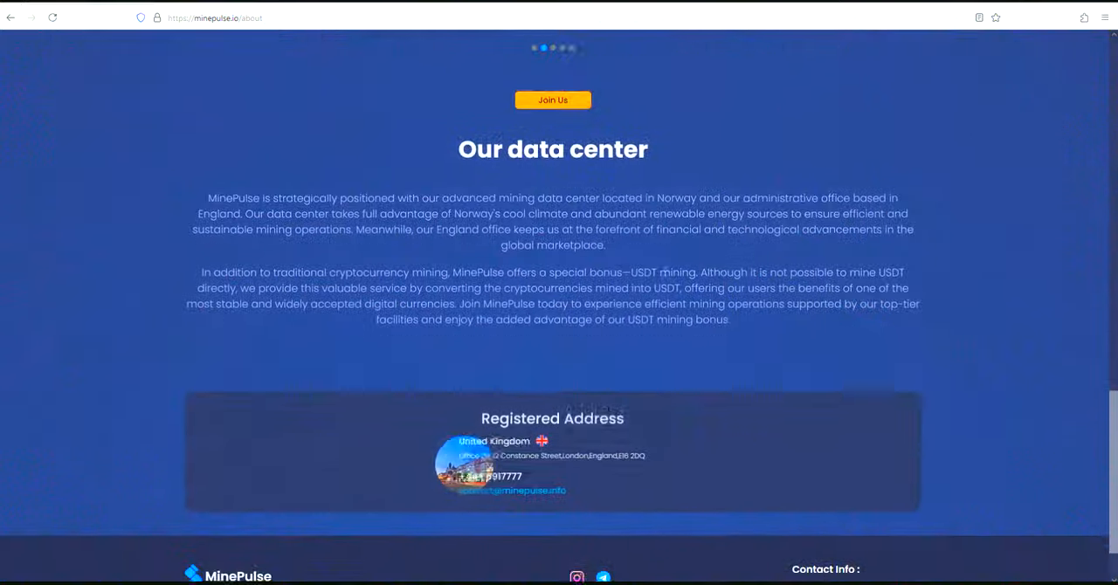
scroll("up", 3)
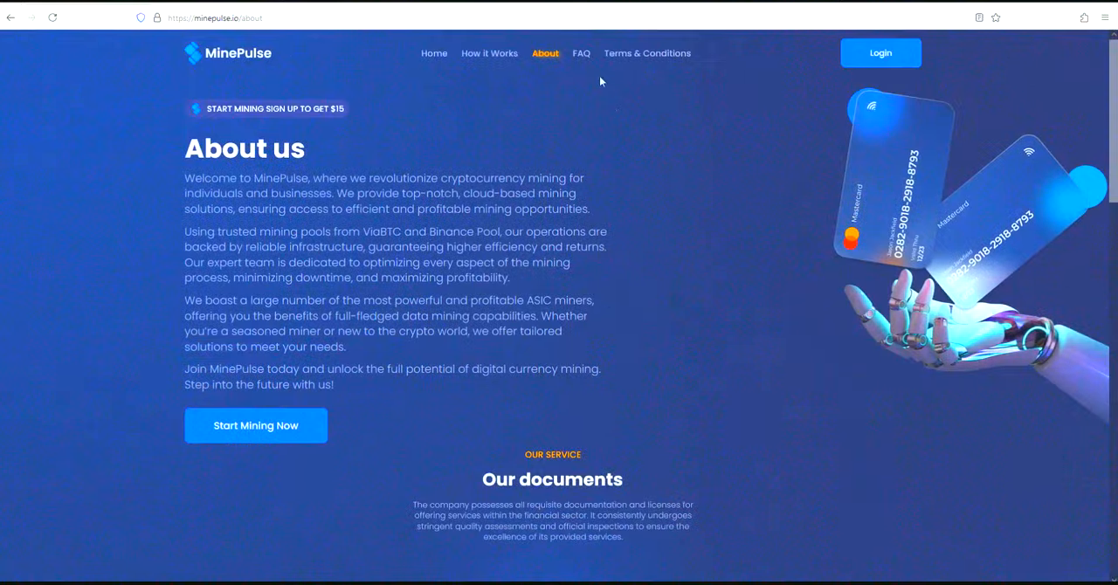
Visit the FAQ page, then return to the account dashboard
left_click(580, 52)
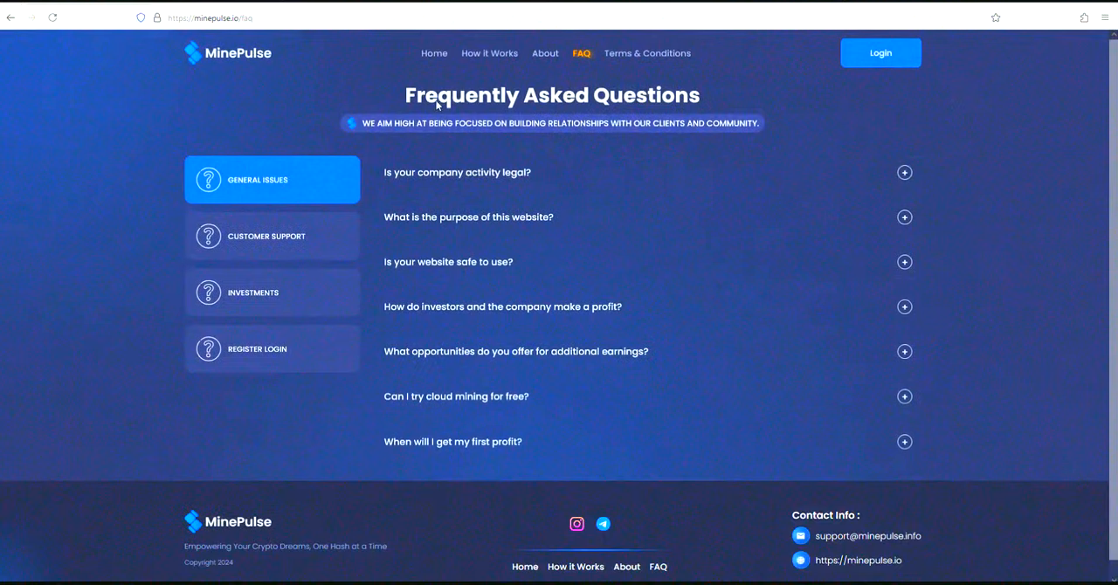
left_click(433, 53)
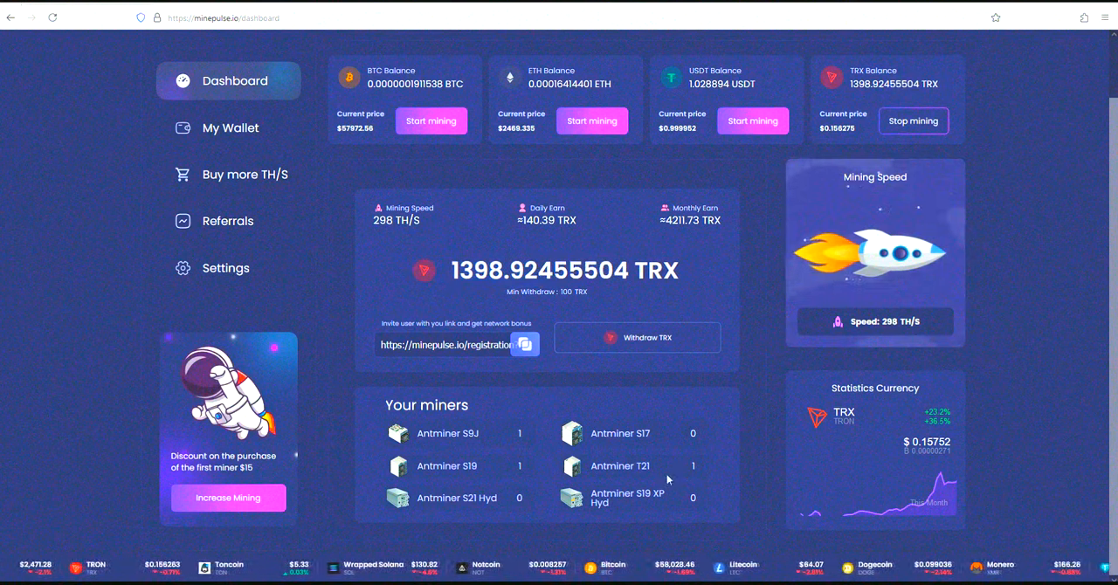
left_click(429, 121)
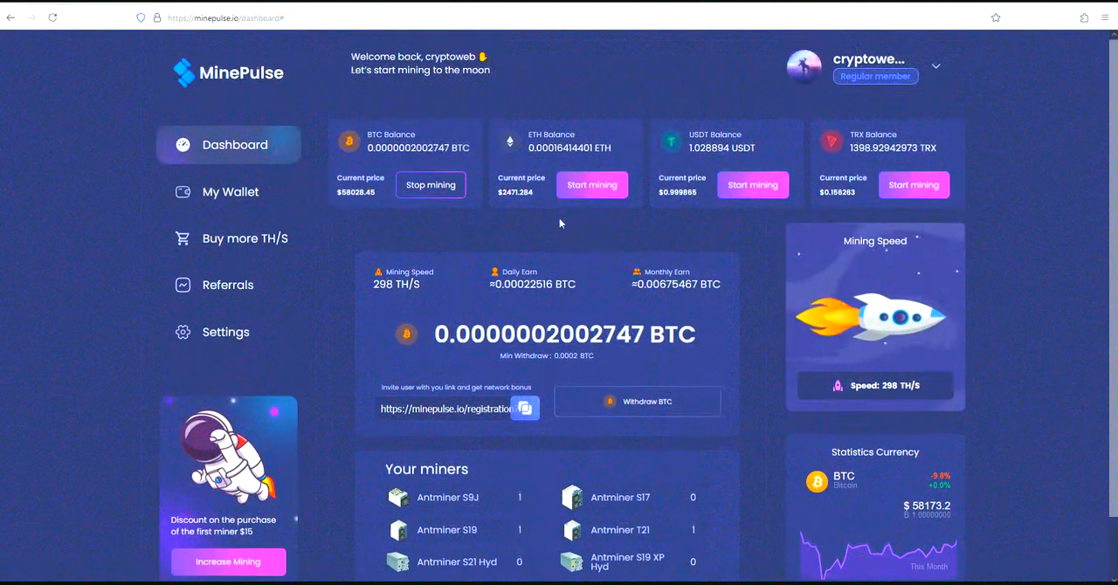
left_click(590, 183)
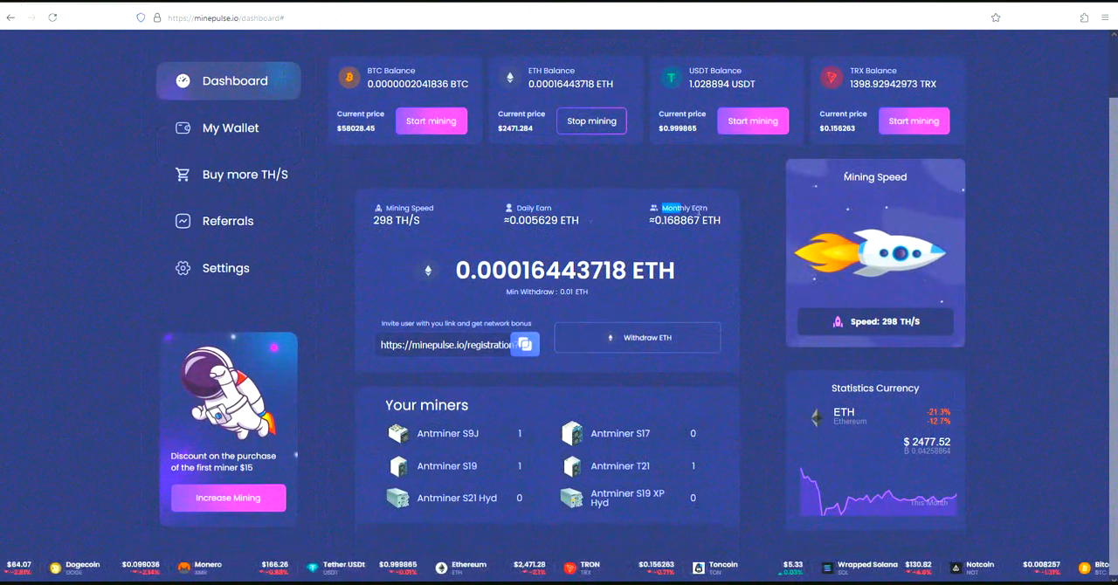
left_click(751, 125)
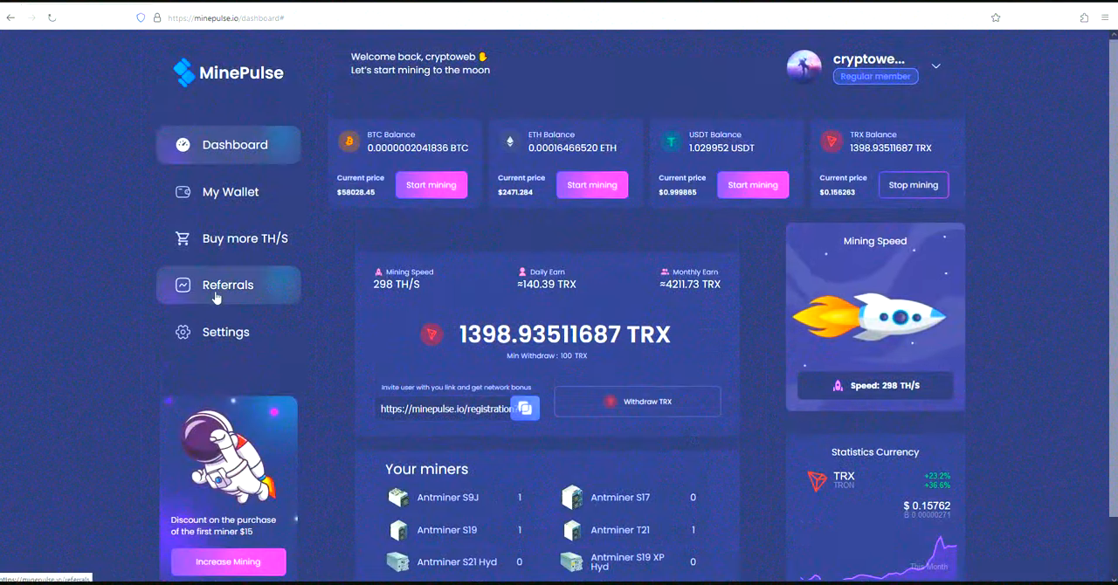
left_click(227, 285)
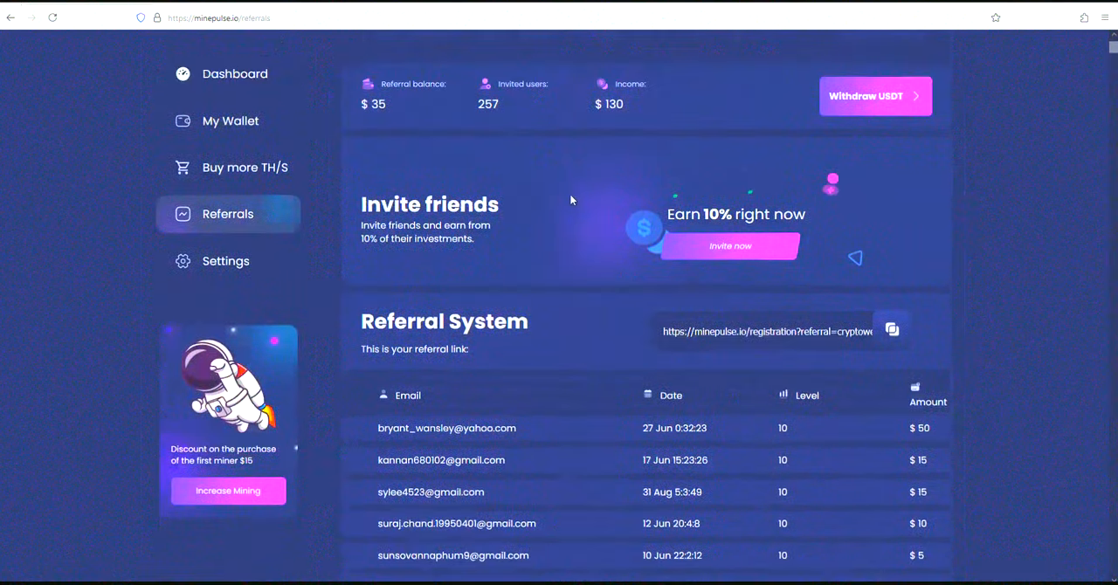
scroll("up", 3)
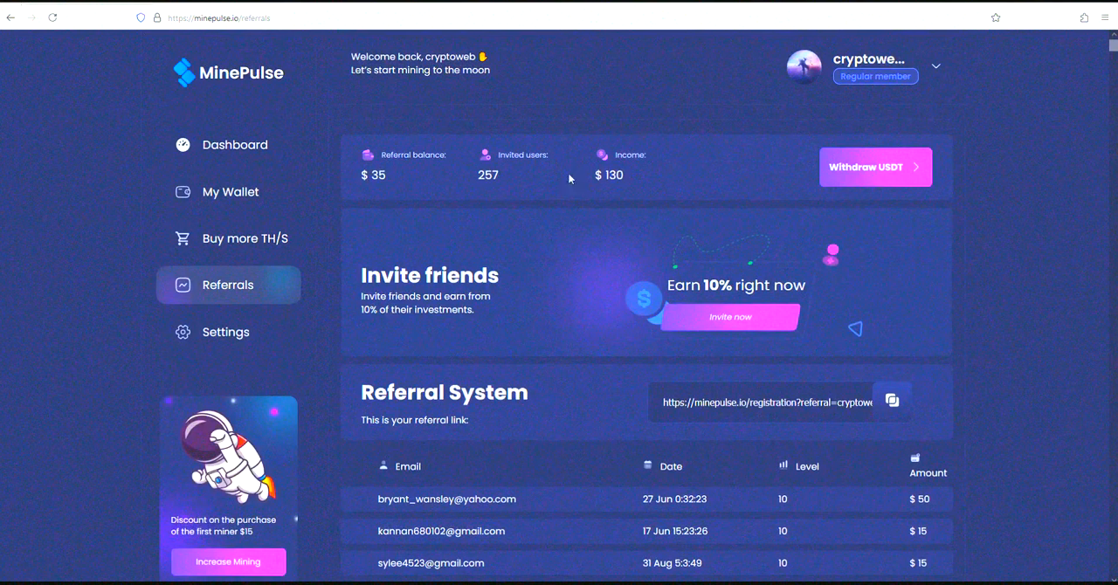
mouse_move(692, 185)
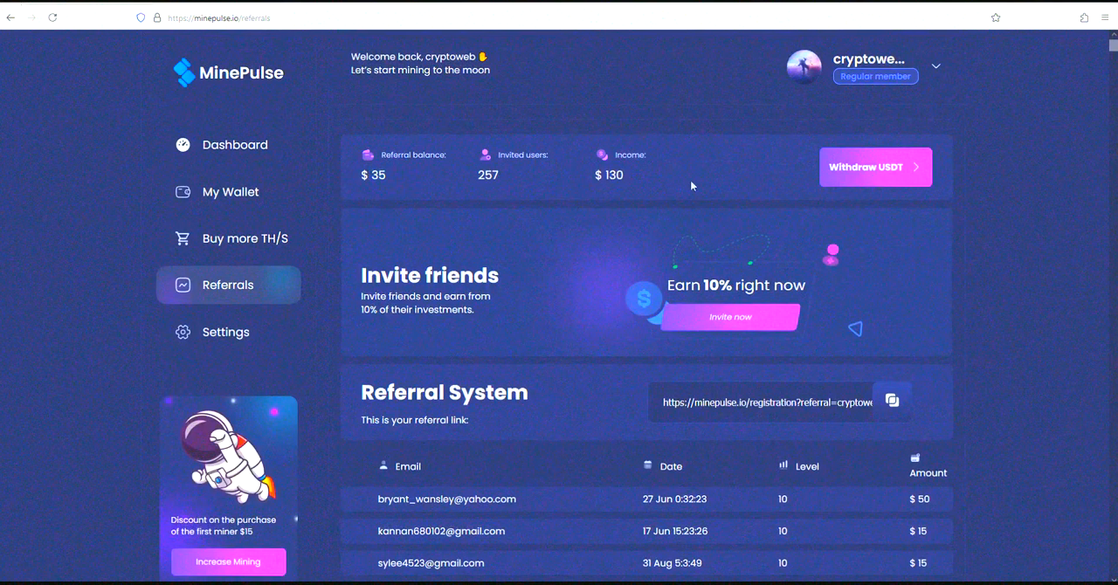
mouse_move(699, 203)
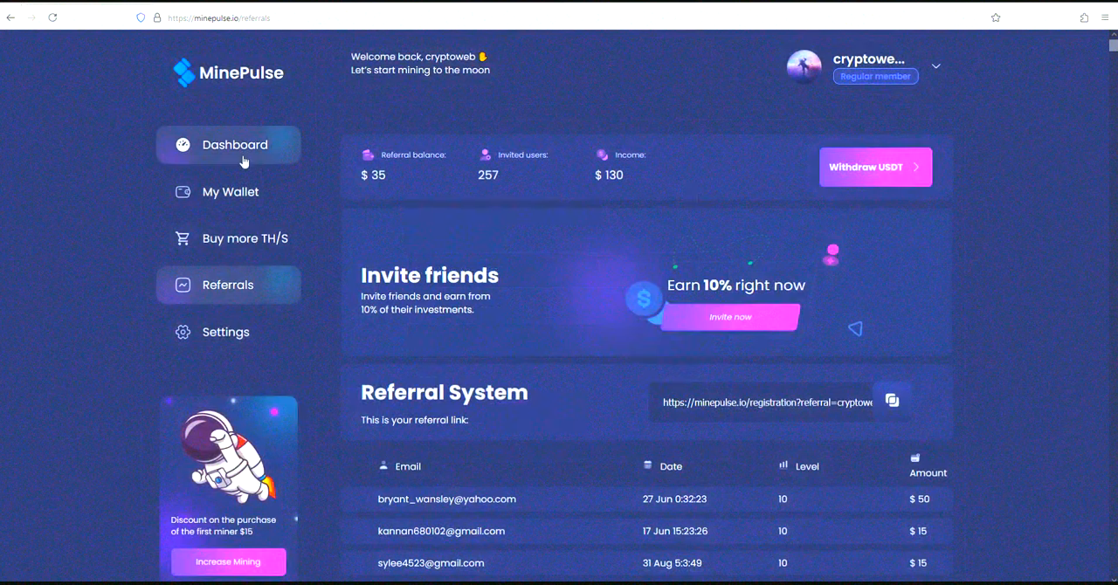
left_click(234, 143)
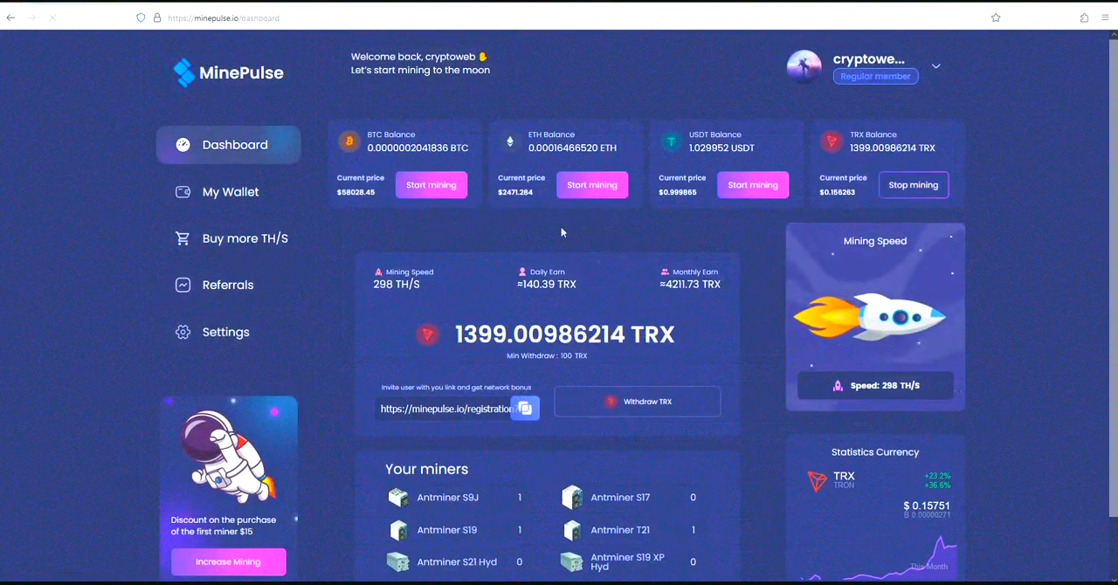
Browse the Buy more TH/S miner list, show Antminer T21 income in TRX, and begin buying the Antminer S9J
left_click(244, 237)
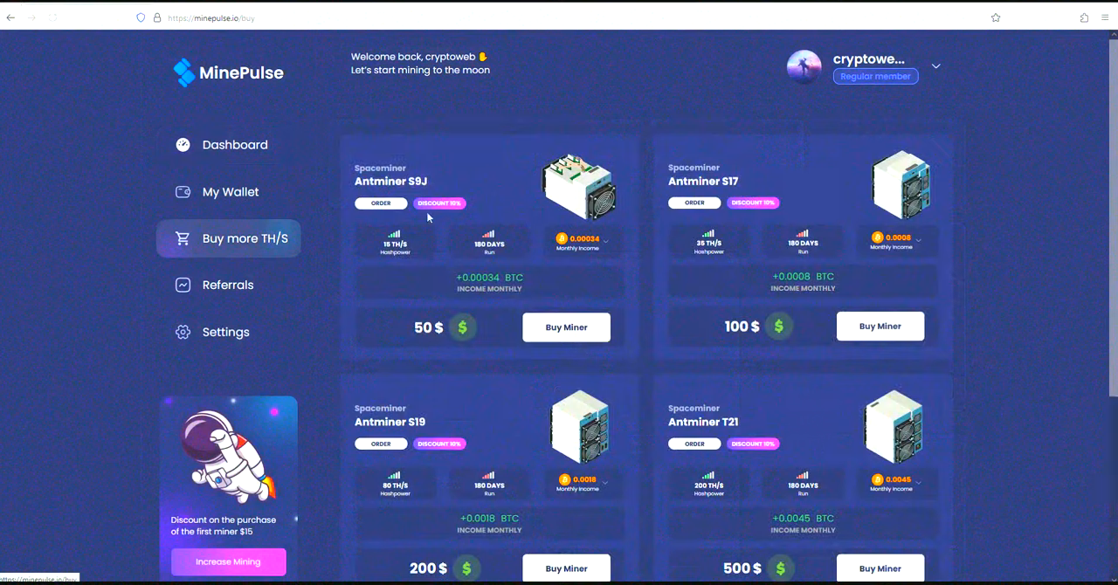
scroll("down", 3)
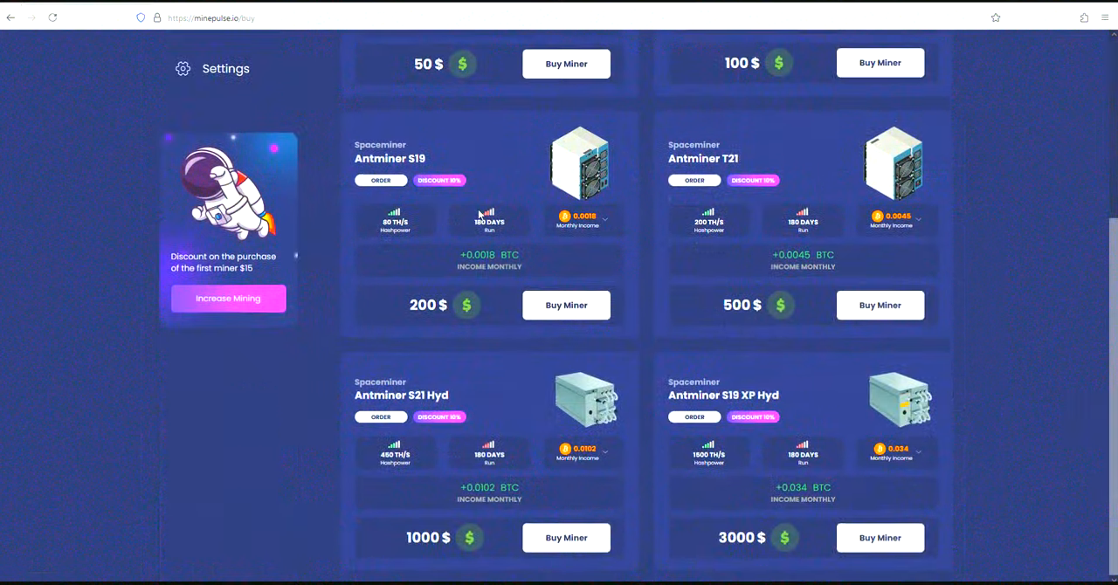
scroll("up", 3)
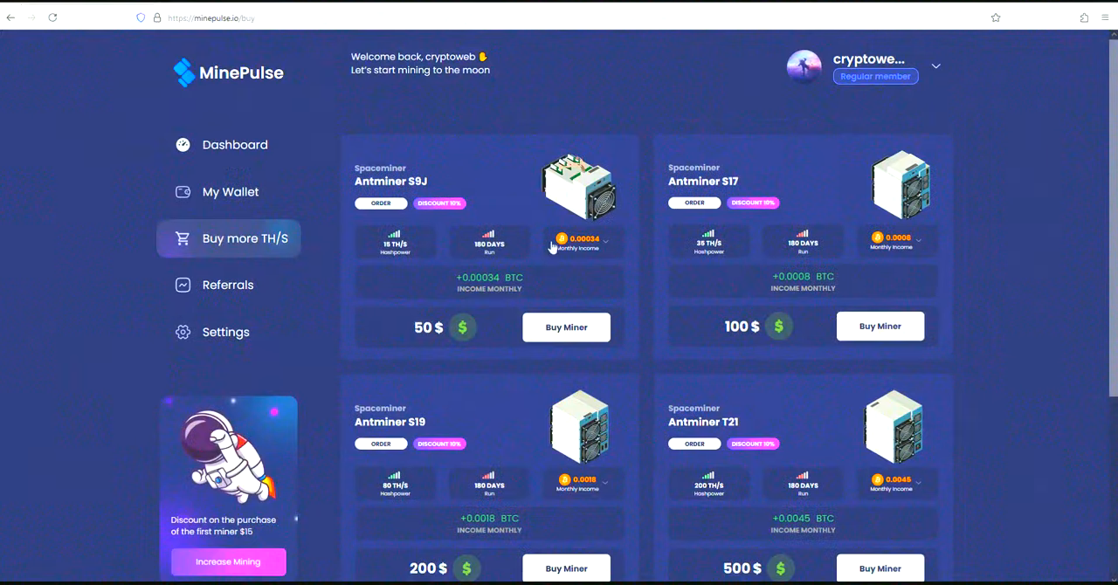
left_click(604, 239)
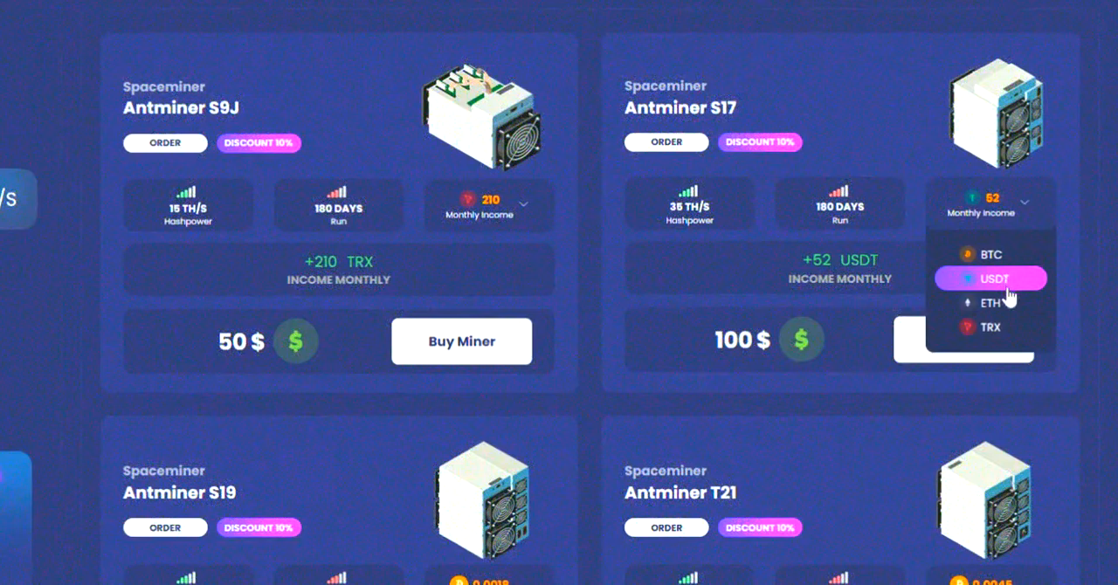
scroll("down", 3)
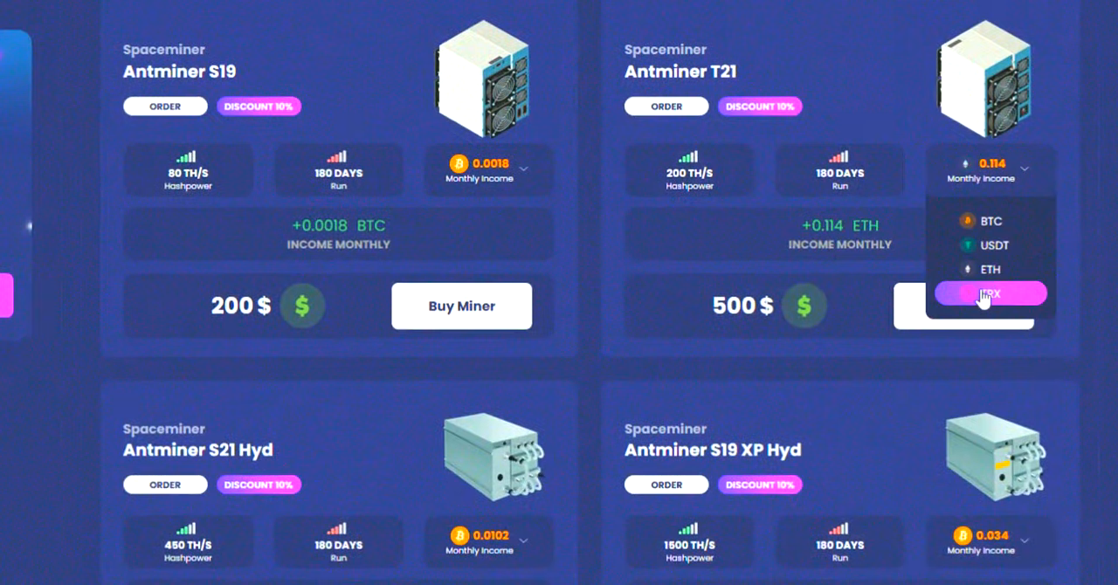
left_click(988, 293)
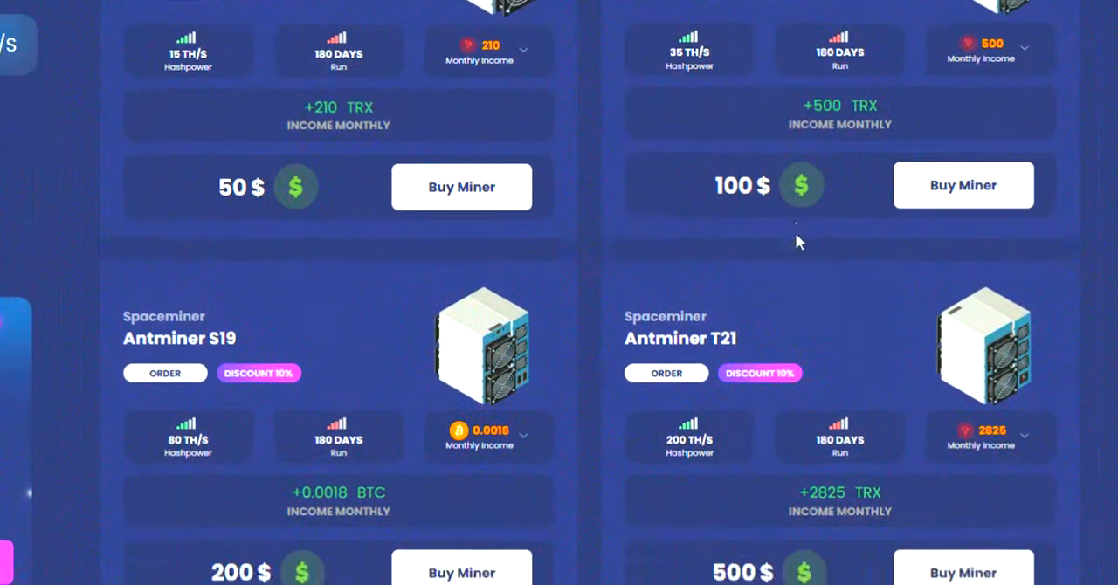
left_click(461, 187)
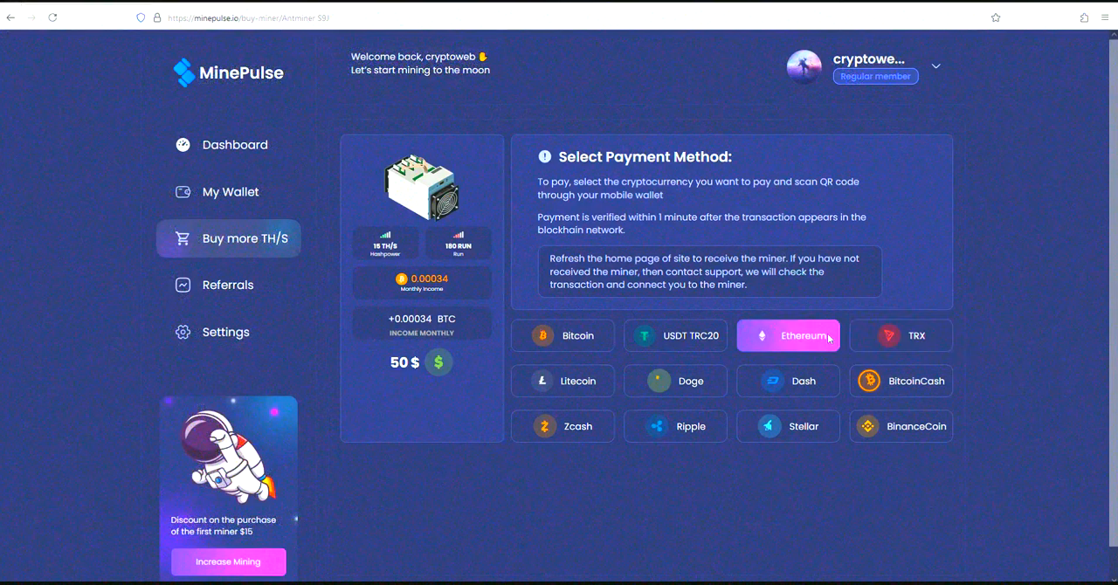
Choose Ethereum as the payment method for the $50 Antminer S9J
left_click(786, 336)
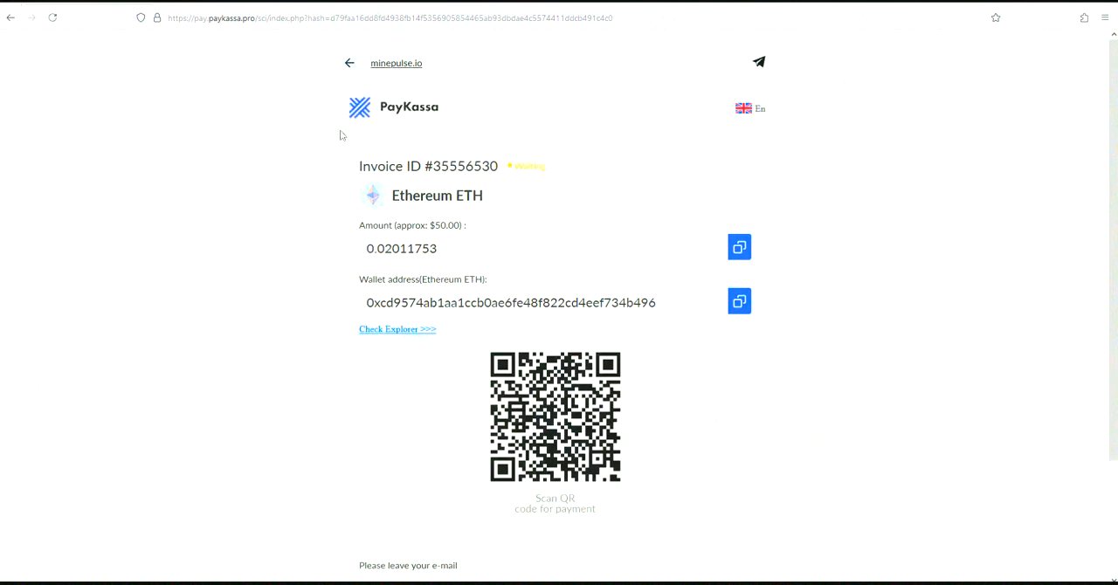
mouse_move(523, 311)
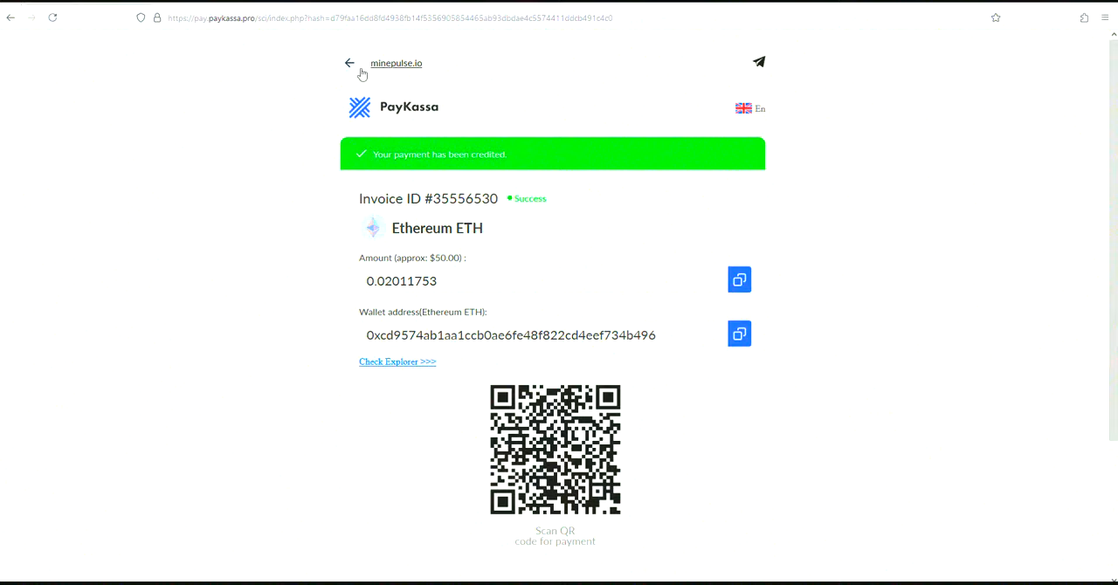
Return to MinePulse from PayKassa once the ETH payment is credited
left_click(395, 63)
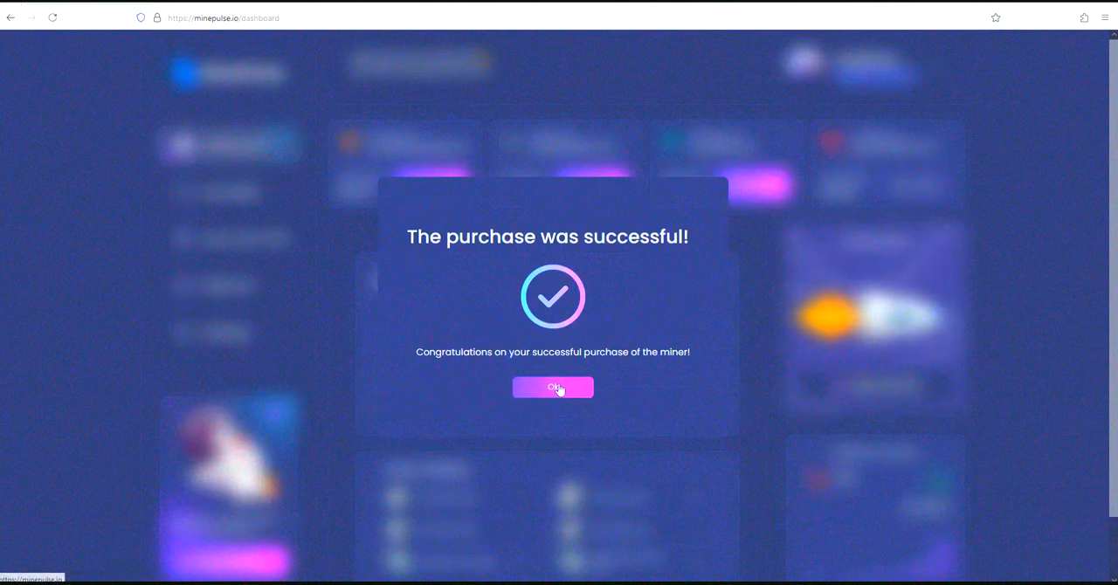
Dismiss the purchase success popup, review the owned miners, and go to My Wallet
left_click(552, 388)
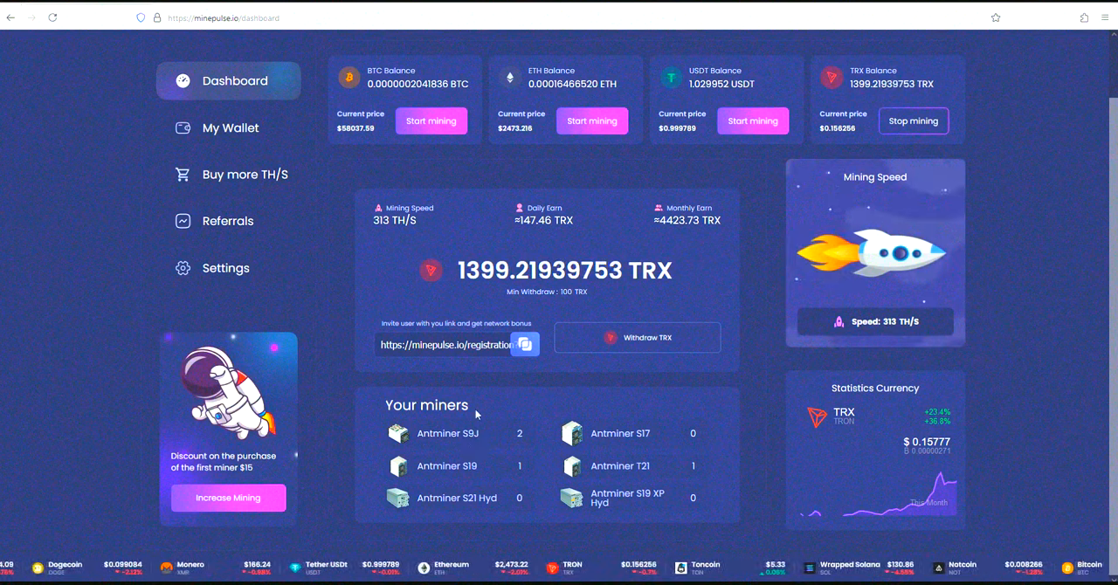
scroll("up", 3)
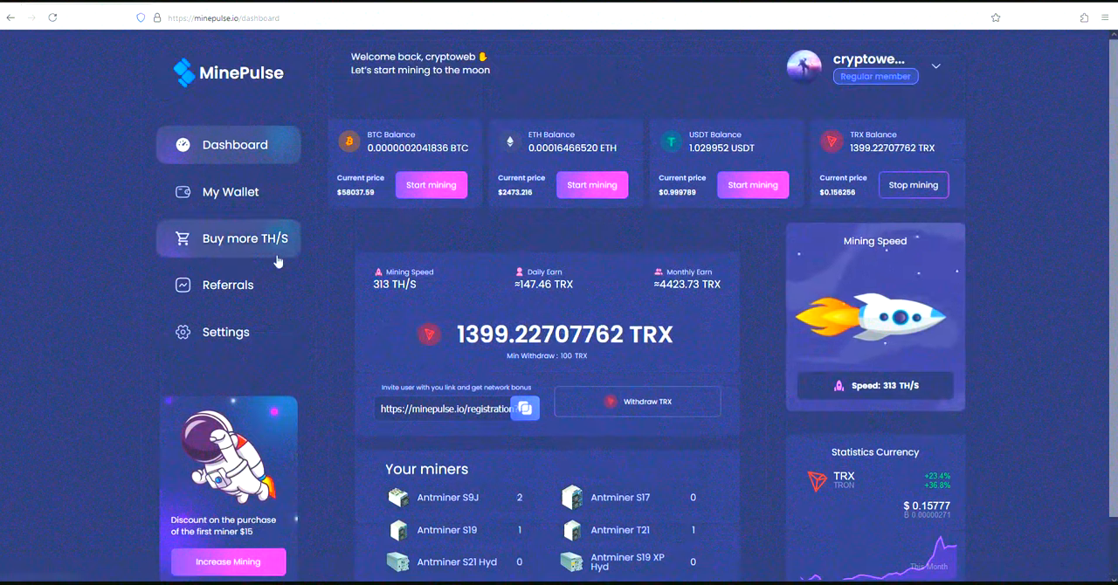
left_click(227, 192)
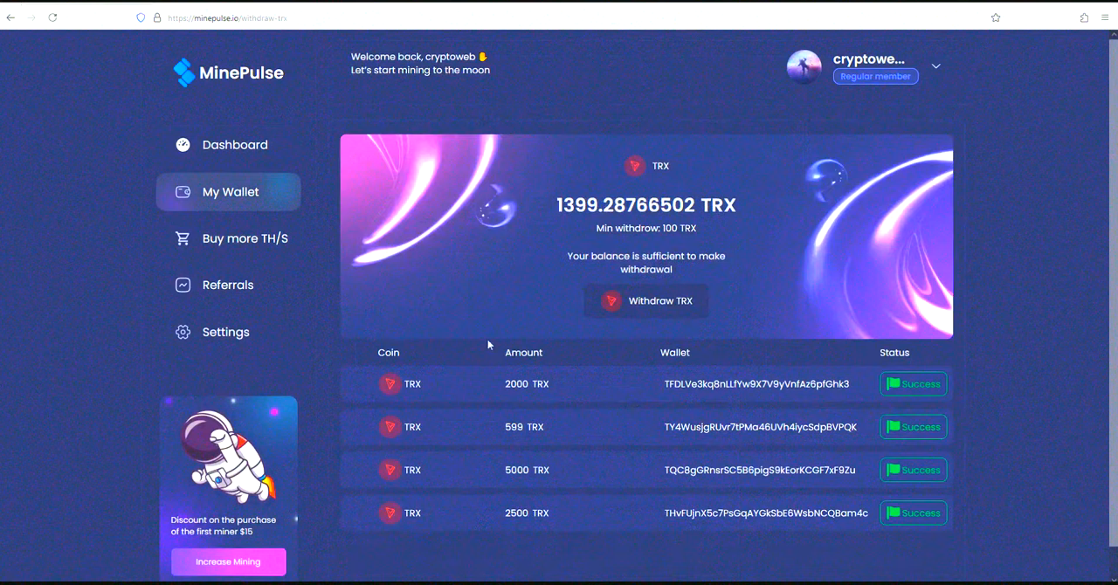
left_click(647, 300)
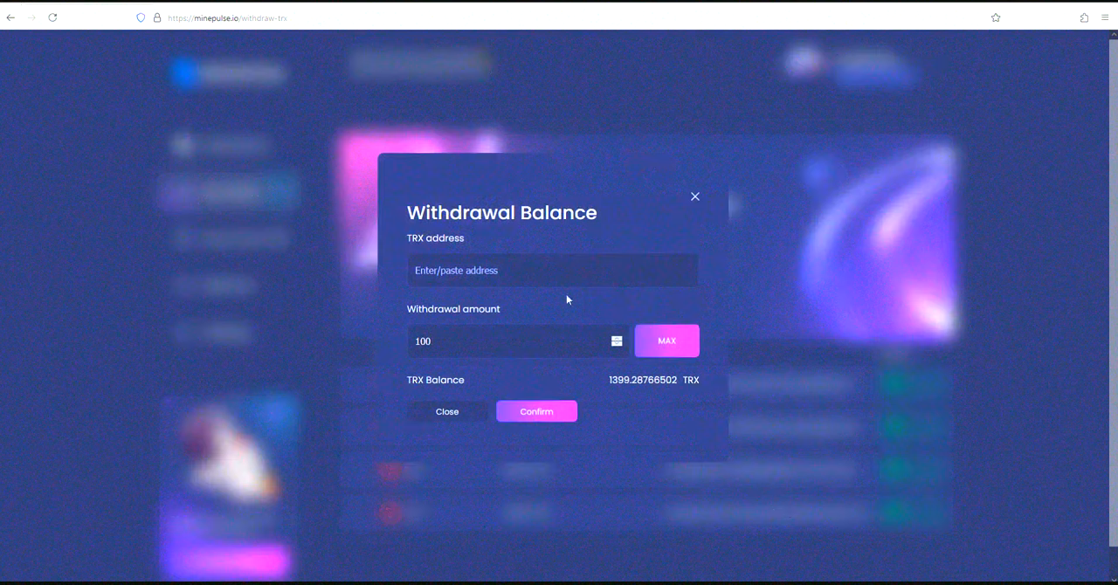
mouse_move(515, 334)
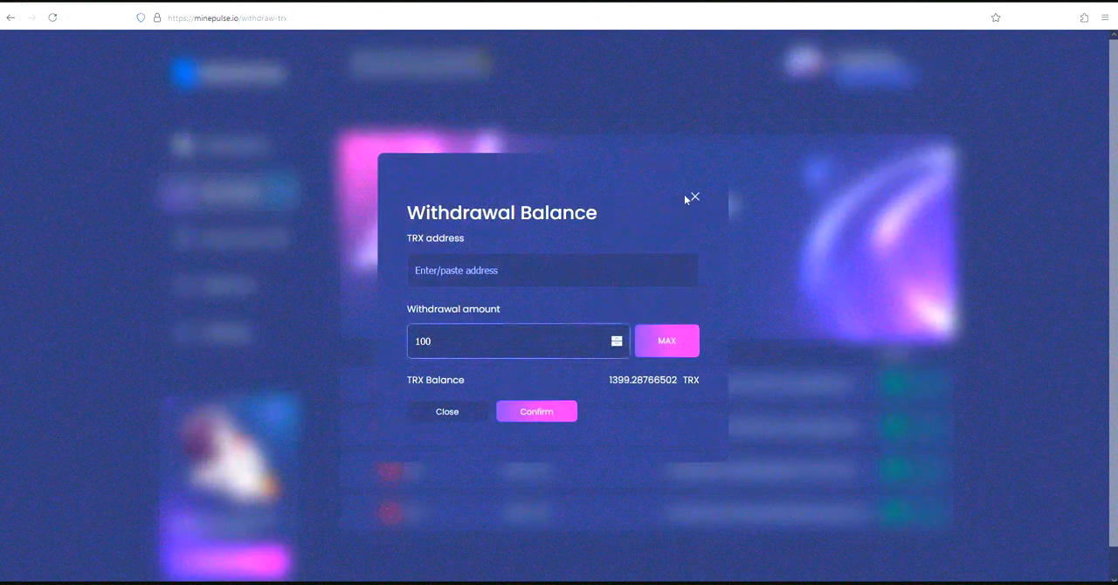
left_click(691, 195)
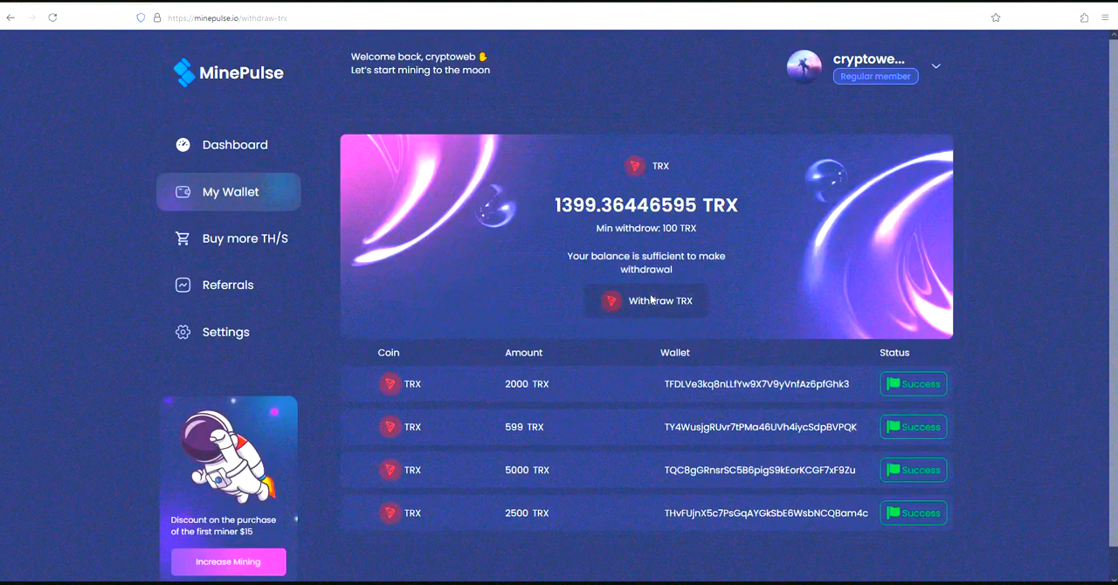
left_click(647, 300)
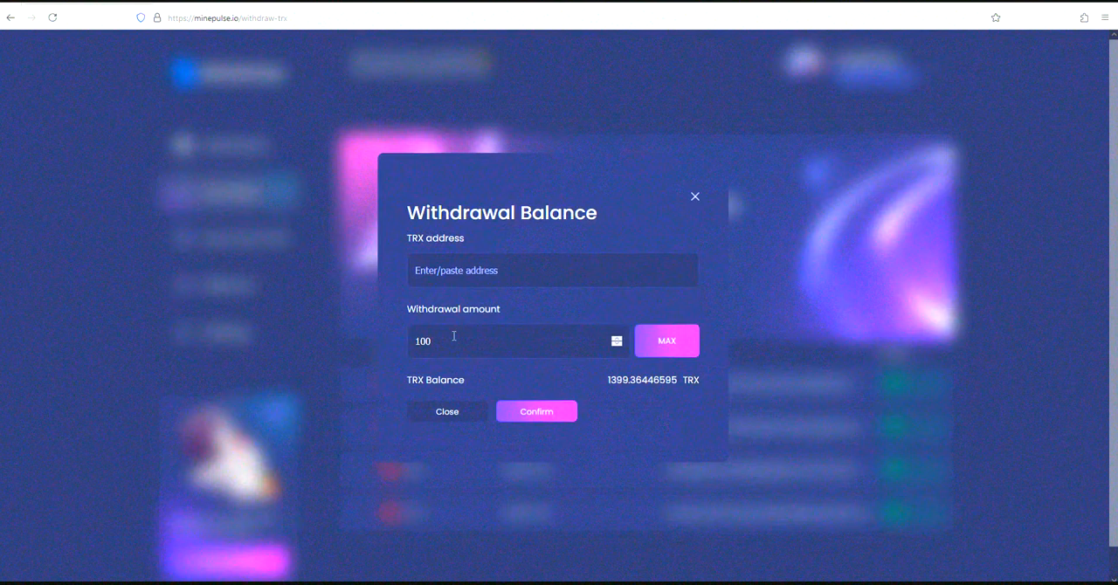
type("139")
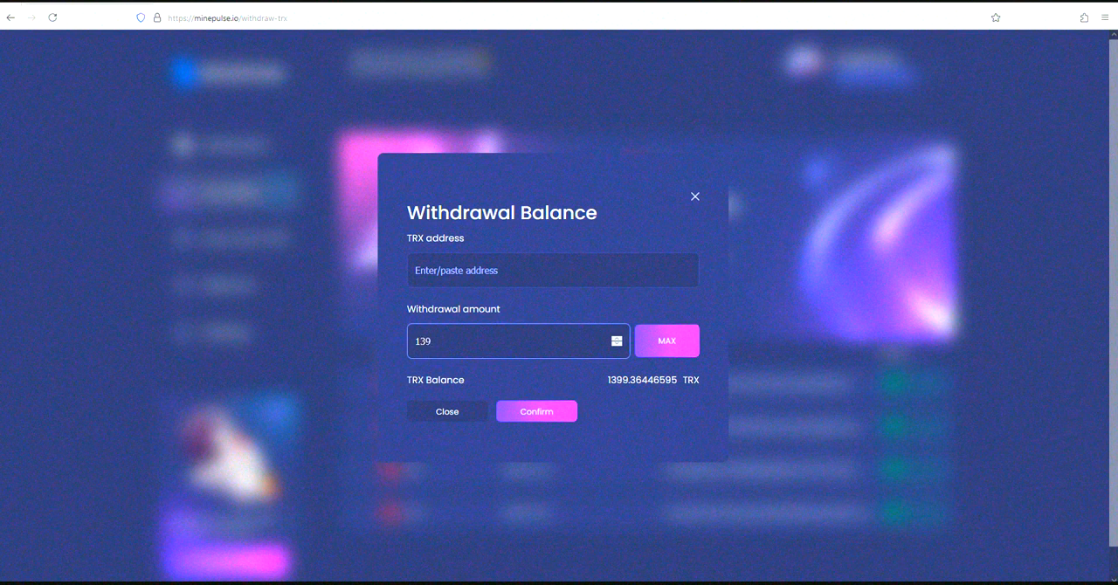
type("TY4WusjgRUvr7tPMa46UVh4iycSdpBVPQK")
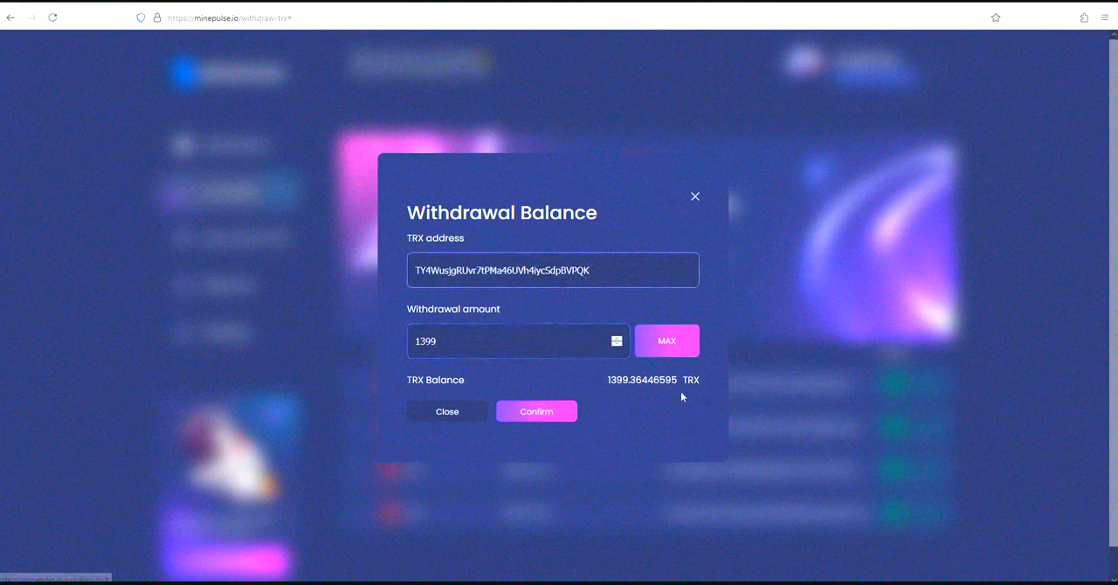
left_click(536, 412)
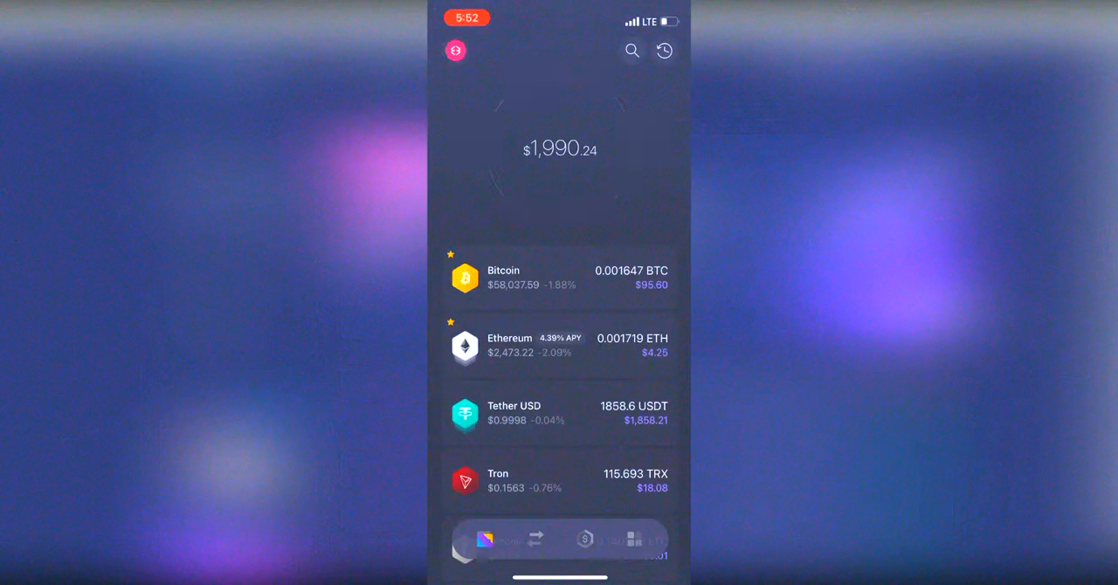
Check the Tron holding's Activity for the received TRX in the phone wallet, then return to the MinePulse dashboard
scroll("up", 3)
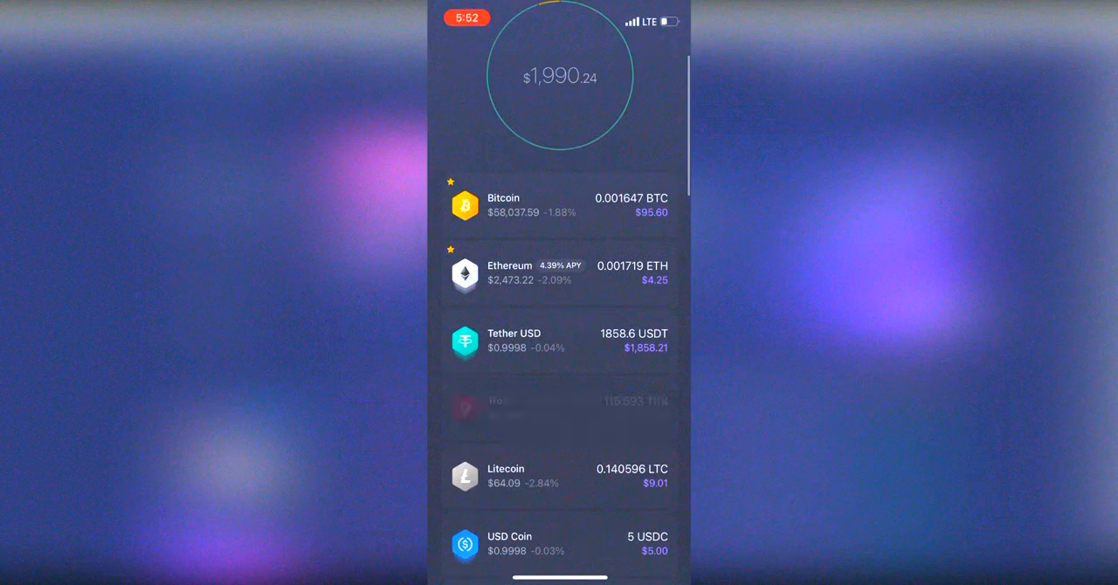
left_click(559, 406)
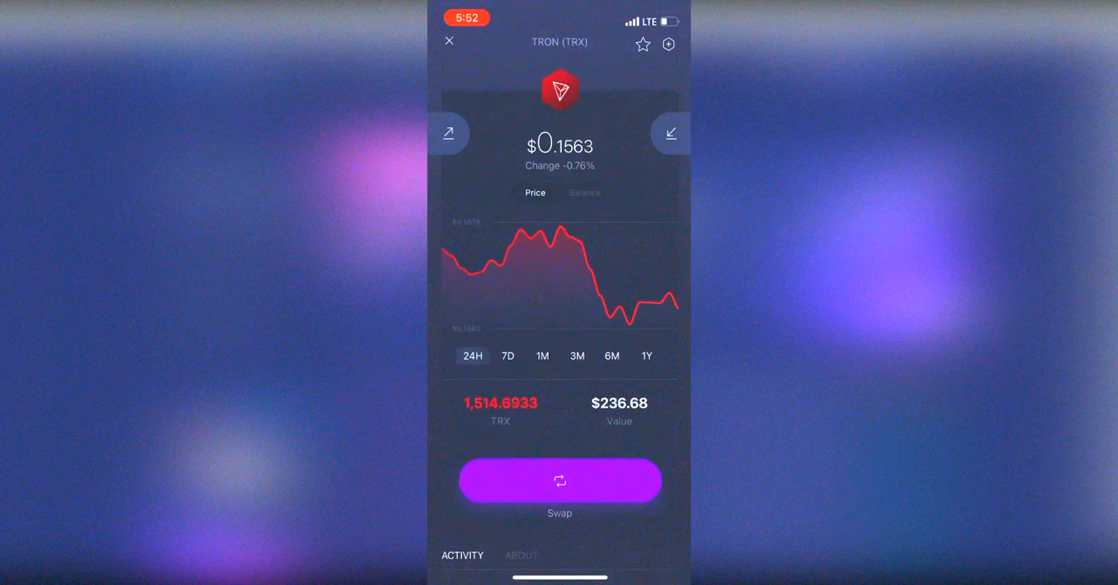
scroll("down", 3)
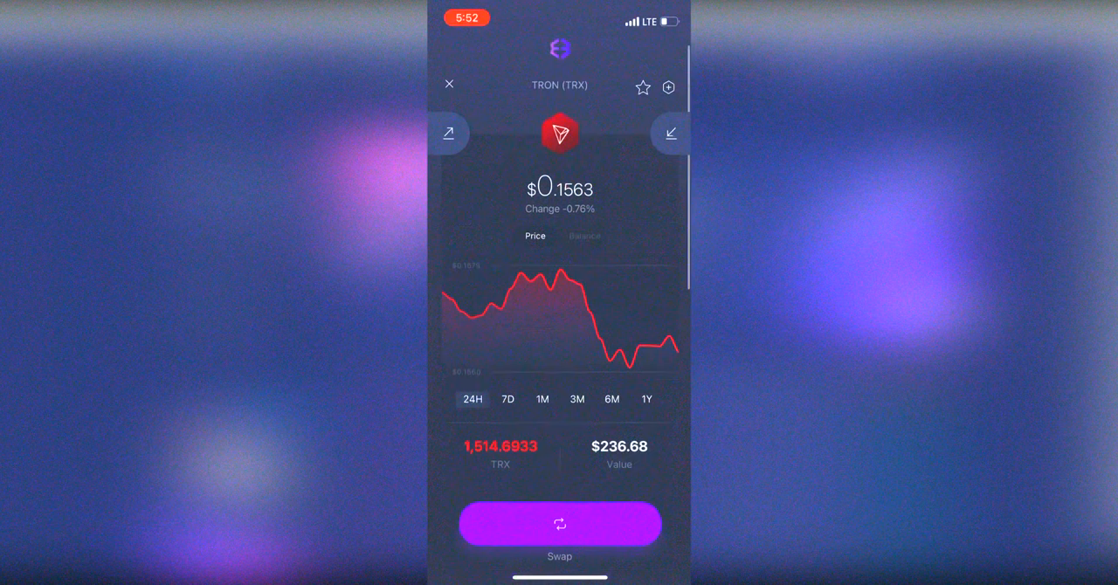
scroll("down", 3)
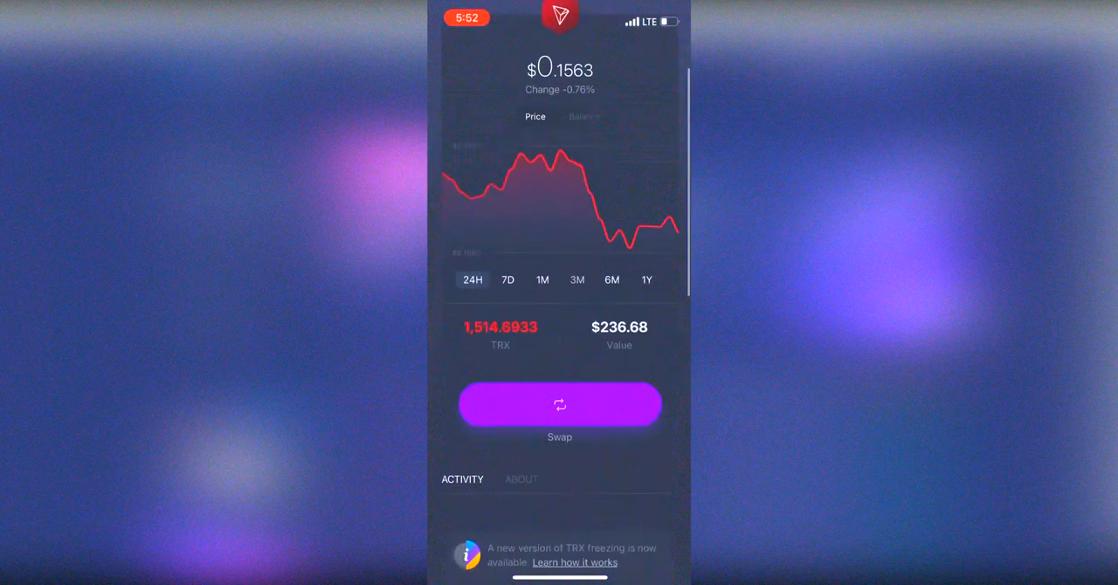
scroll("down", 3)
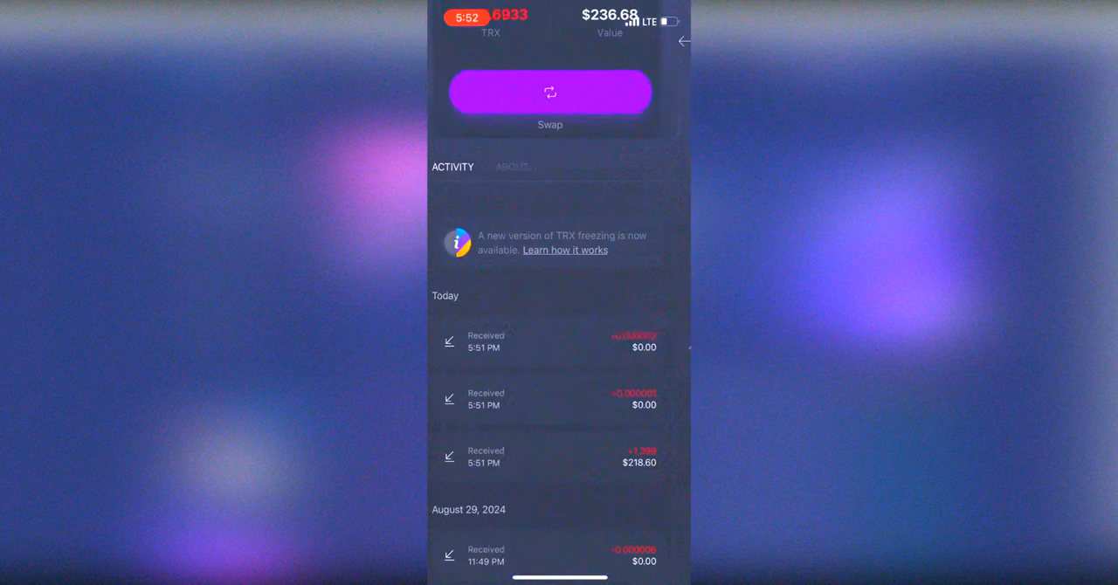
scroll("down", 3)
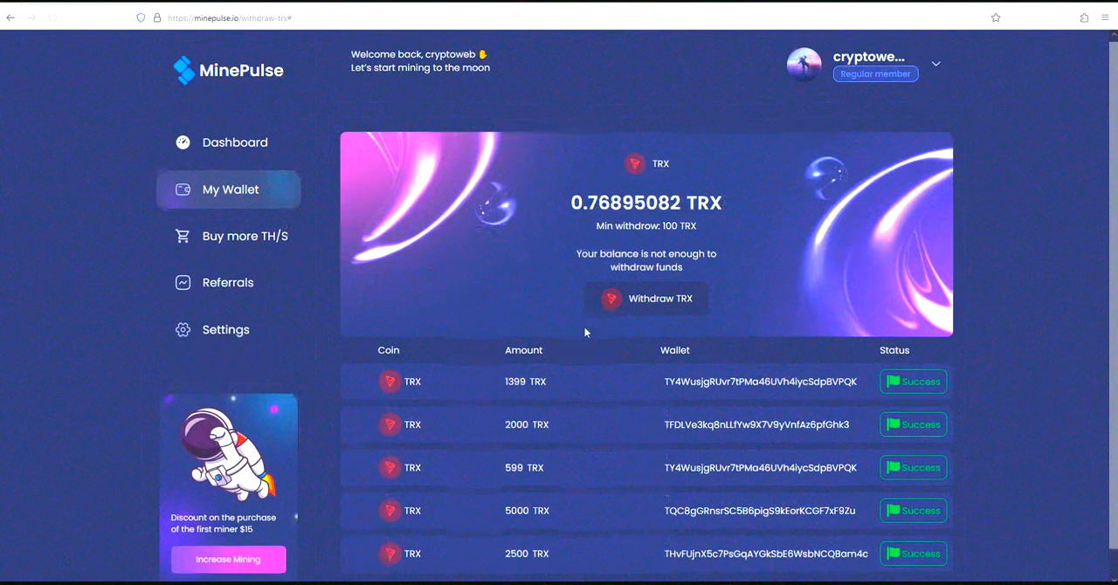
left_click(235, 144)
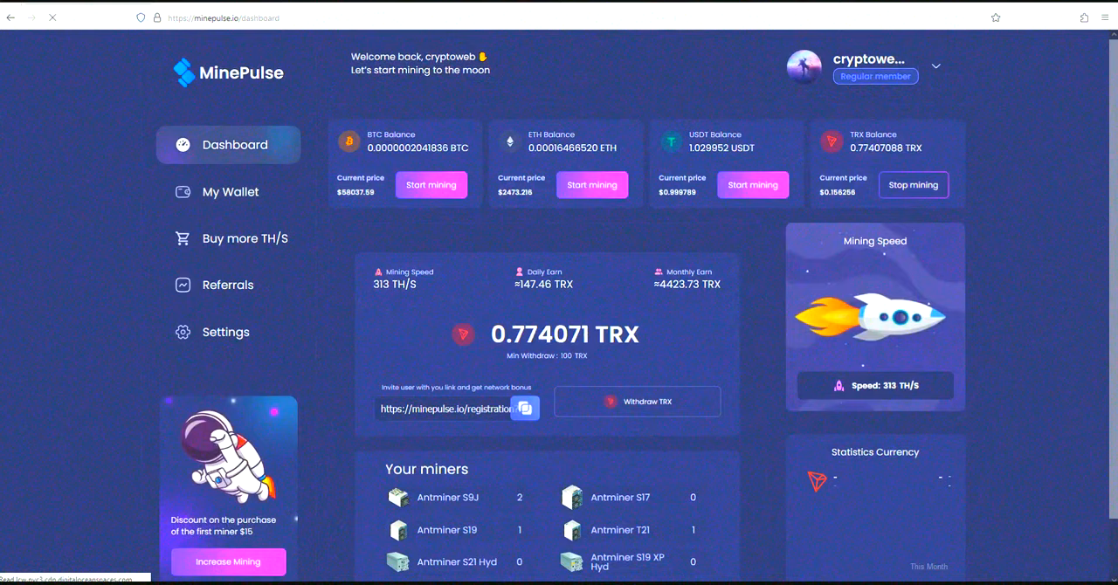